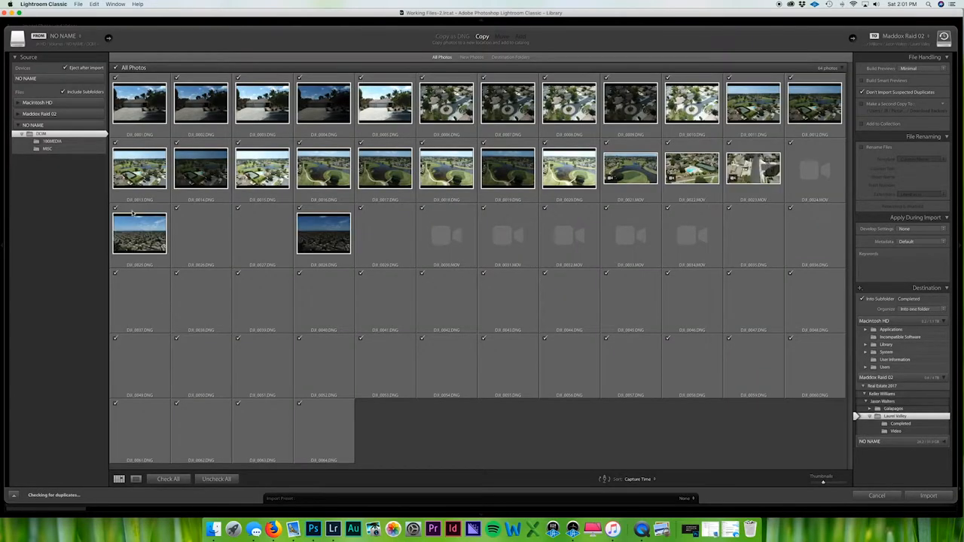
- Scroll the import grid to review which aerial DNG stills stay checked
scroll("down", 3)
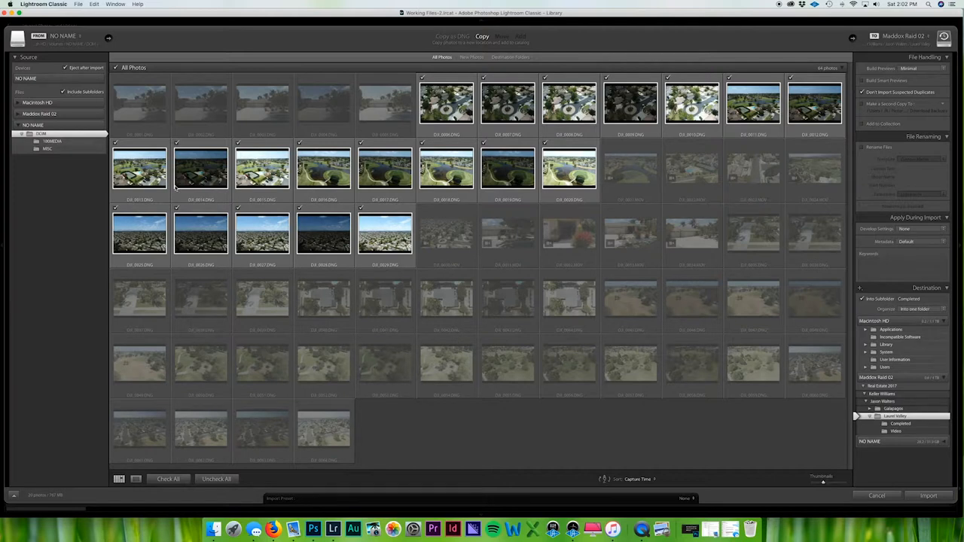
mouse_move(516, 326)
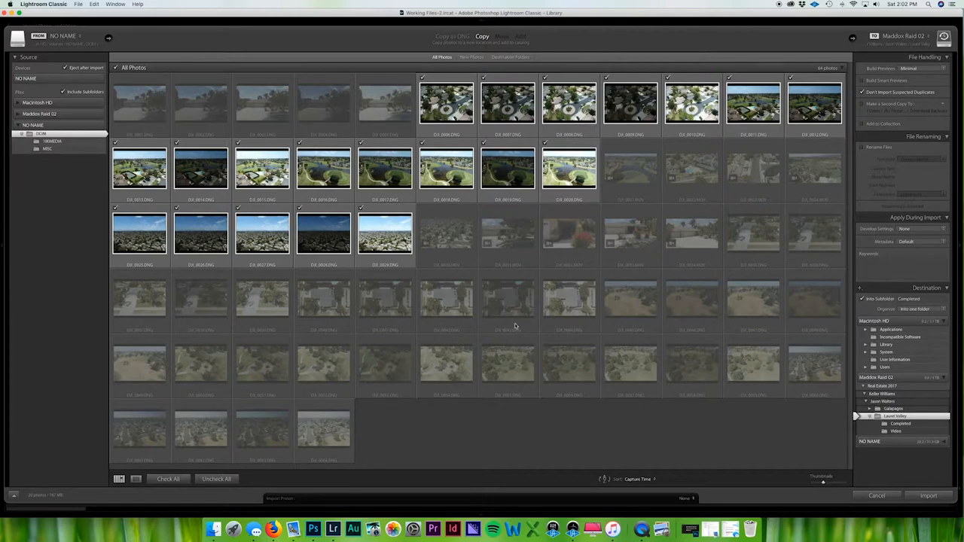
mouse_move(623, 259)
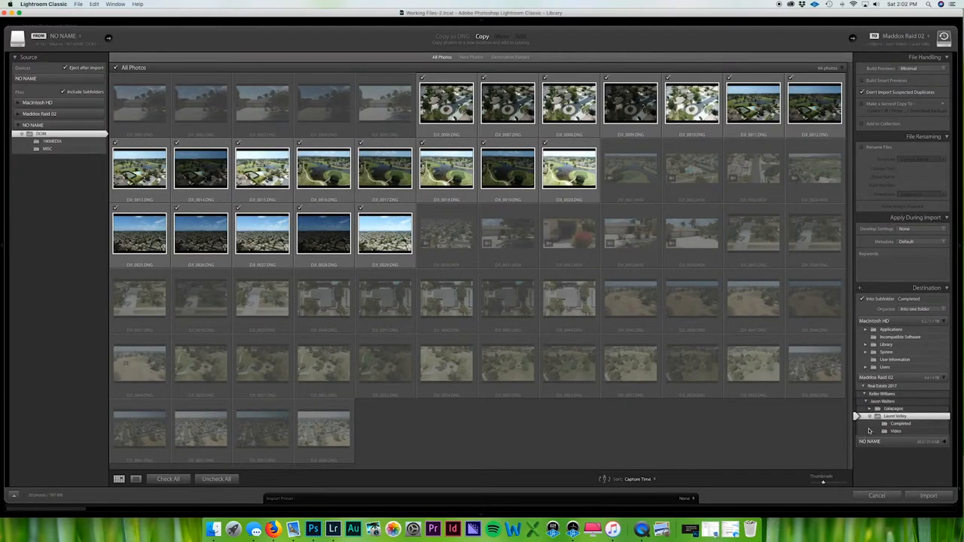
- Name the new import subfolder 'Aerial' under Laurel Valley
left_click(872, 408)
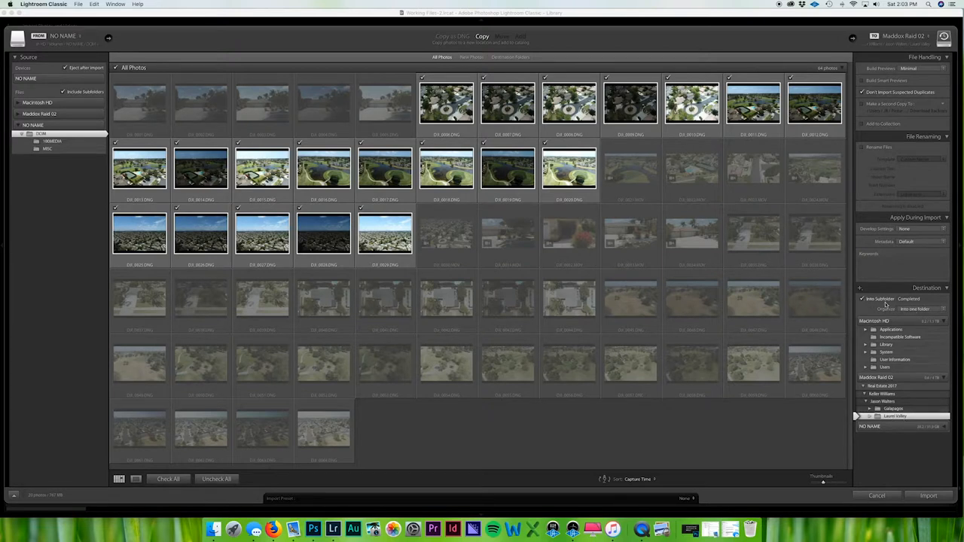
left_click(919, 299)
type("Aerial")
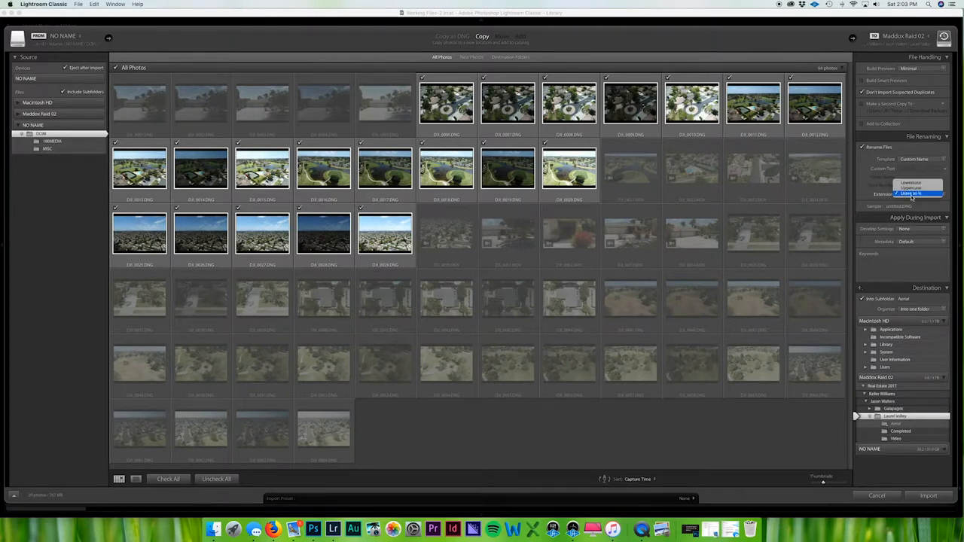
- Set lowercase extensions and the custom rename text 'Laurel Aerial'
left_click(912, 194)
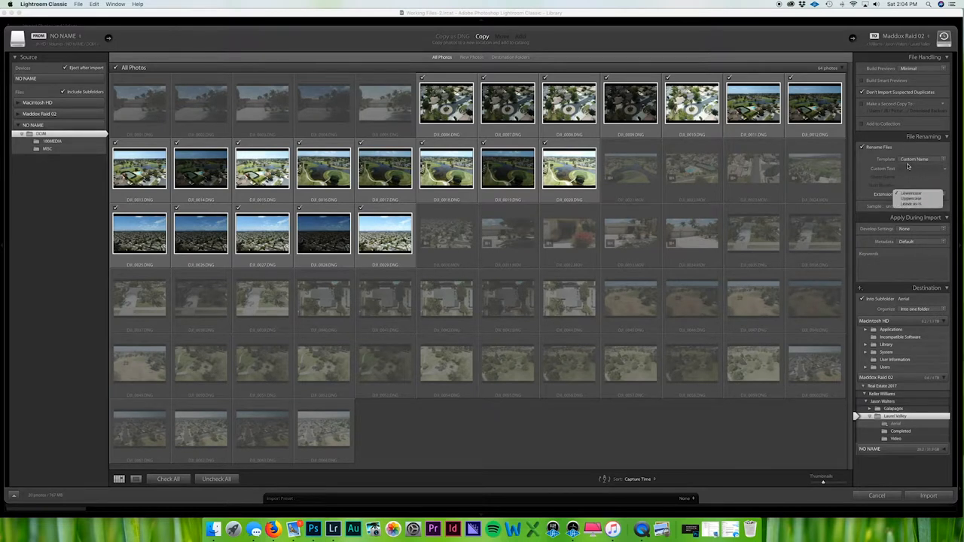
left_click(911, 194)
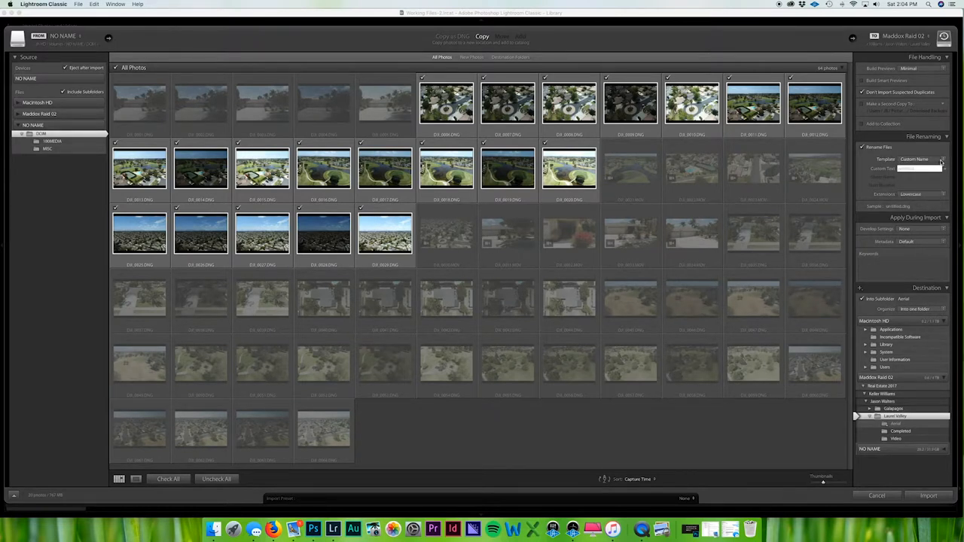
left_click(919, 168)
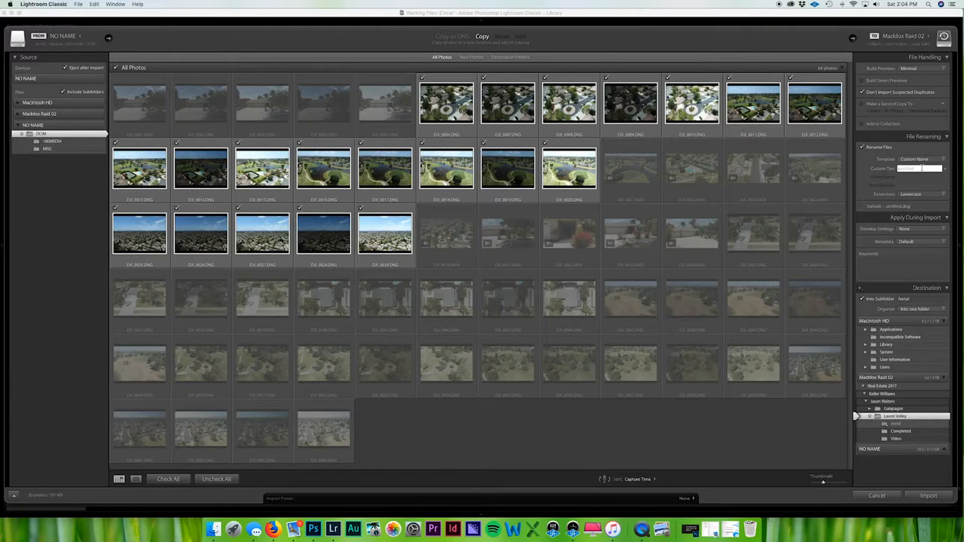
type("Aerial")
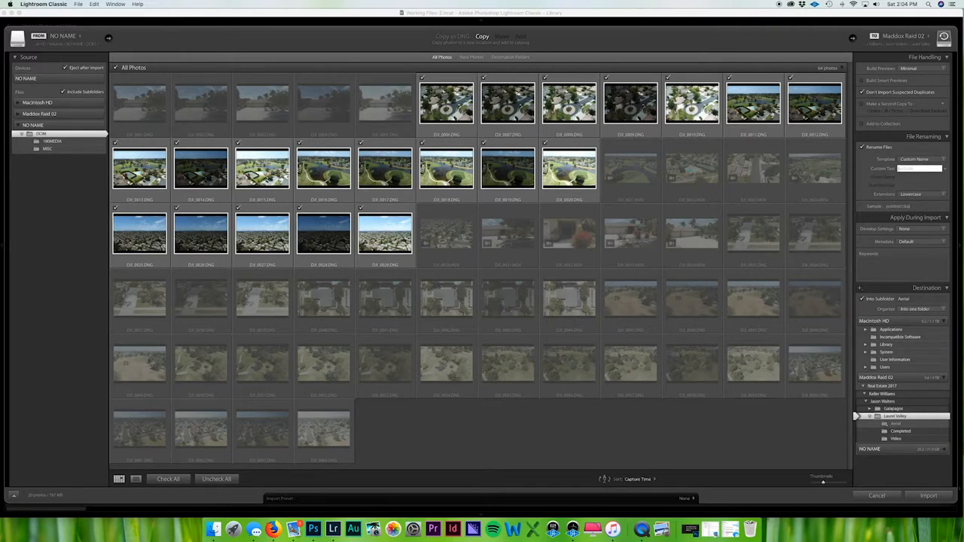
type("Laurel")
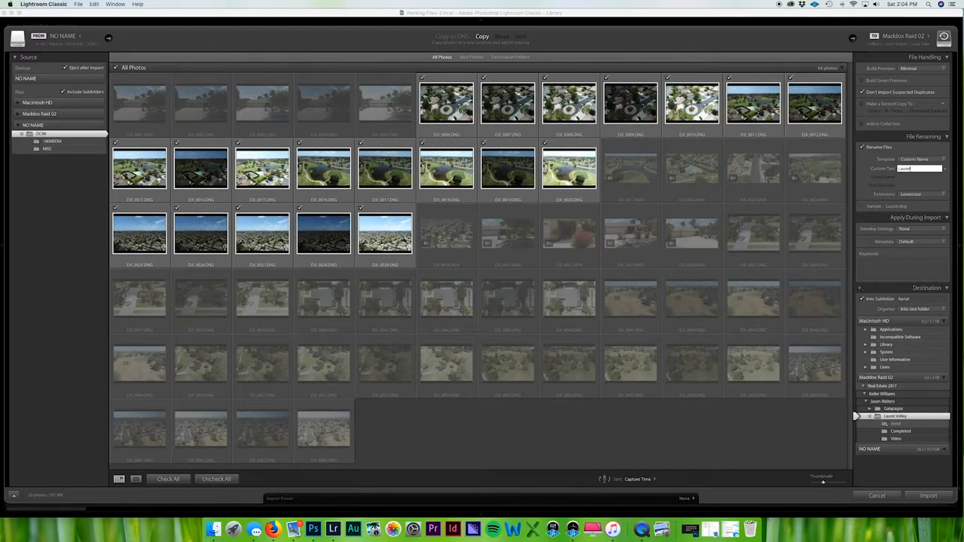
type("Aerial")
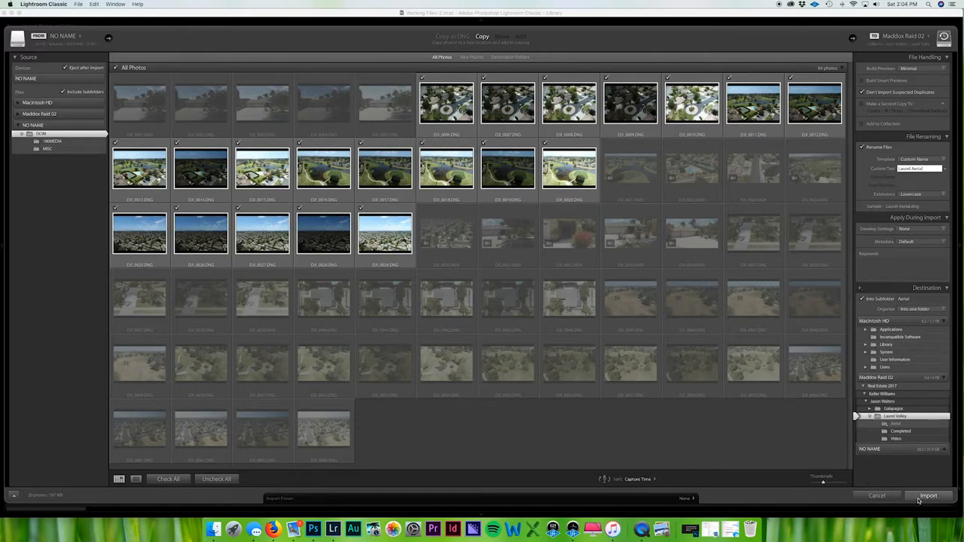
- Import the 20 checked DNG photos into the Aerial folder
left_click(928, 496)
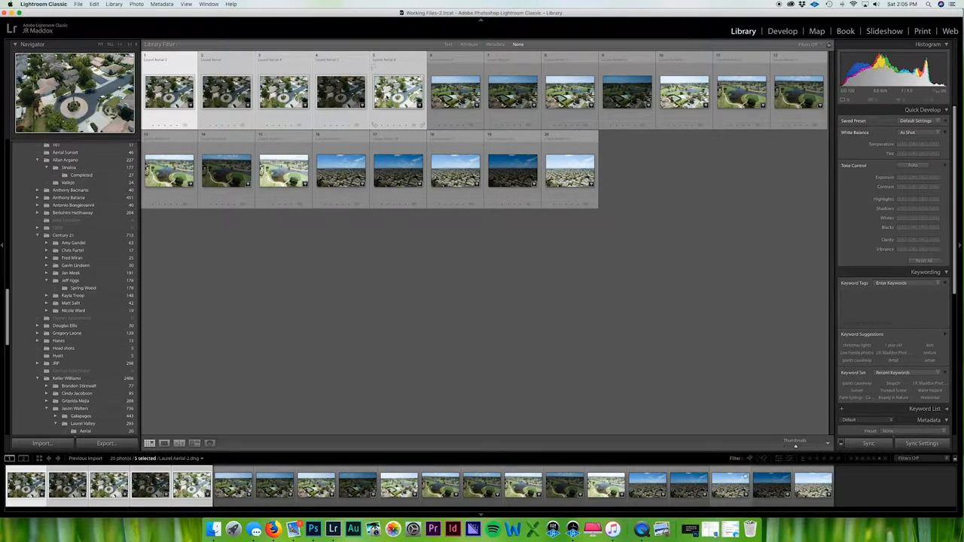
mouse_move(397, 95)
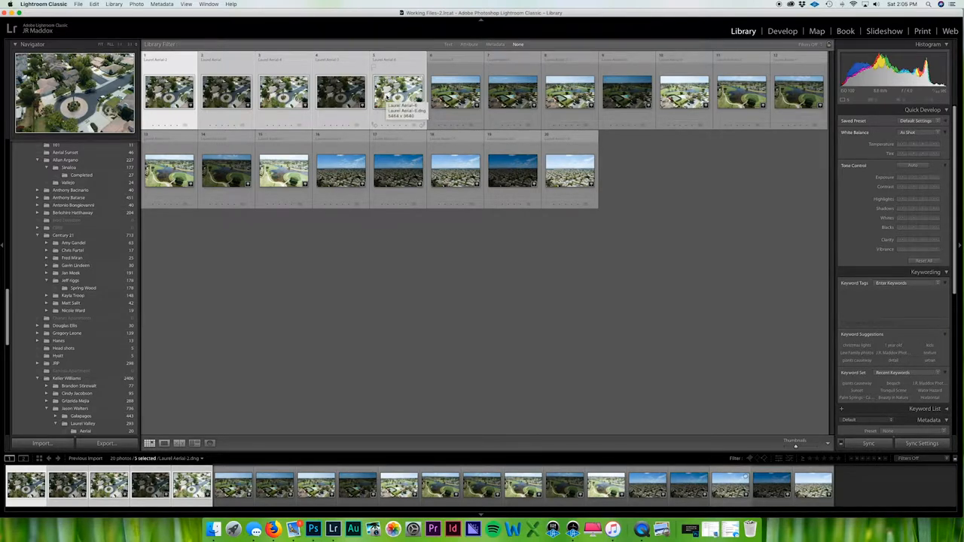
- Select the five bracketed cul-de-sac shots in the Library grid
left_click(27, 486)
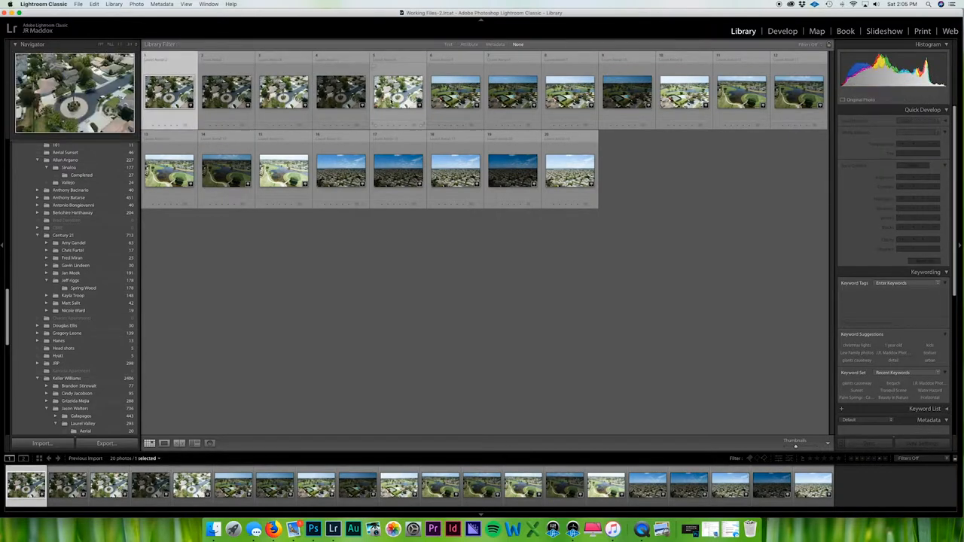
left_click(398, 90)
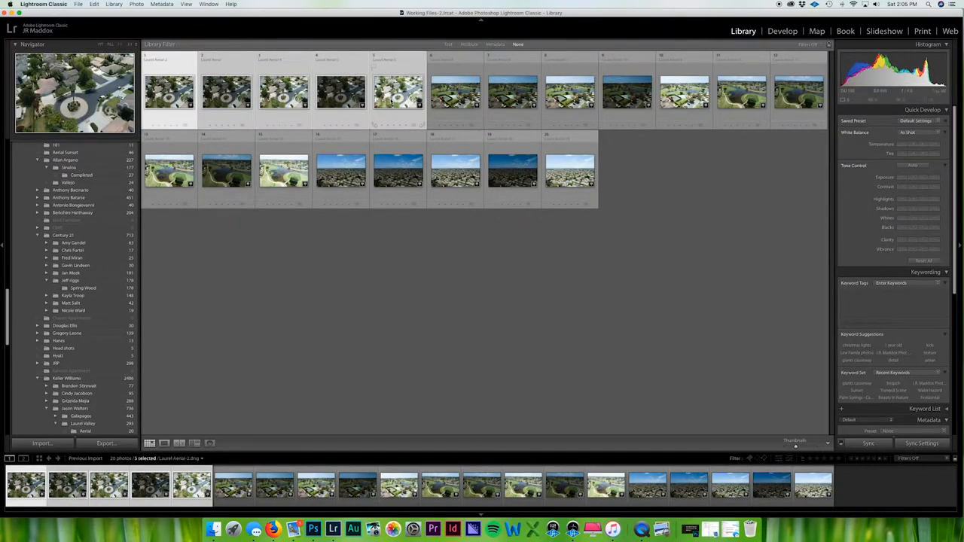
mouse_move(398, 90)
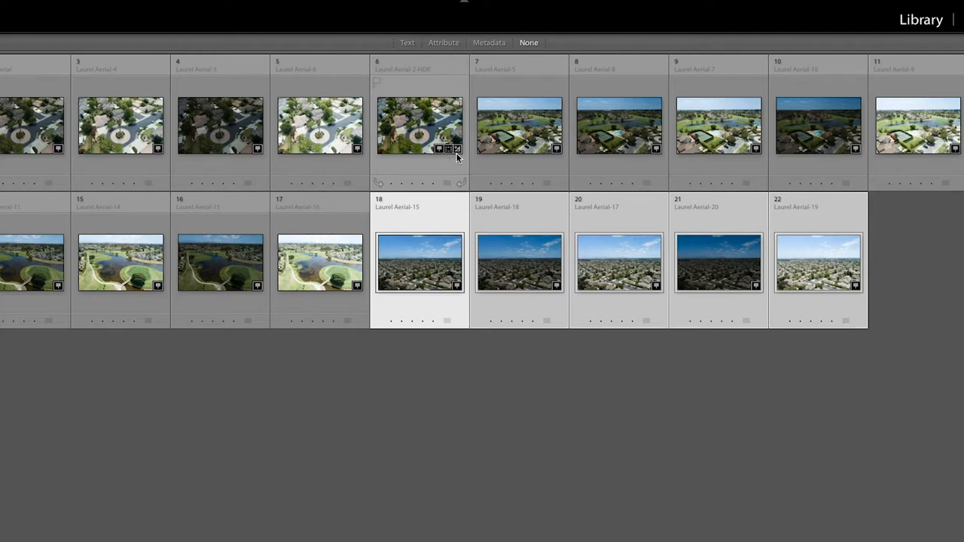
mouse_move(459, 166)
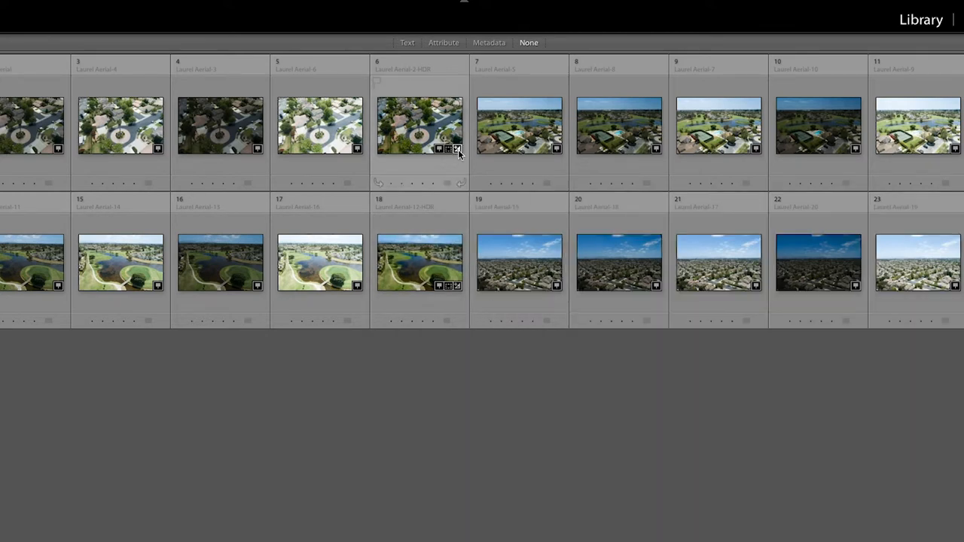
mouse_move(456, 148)
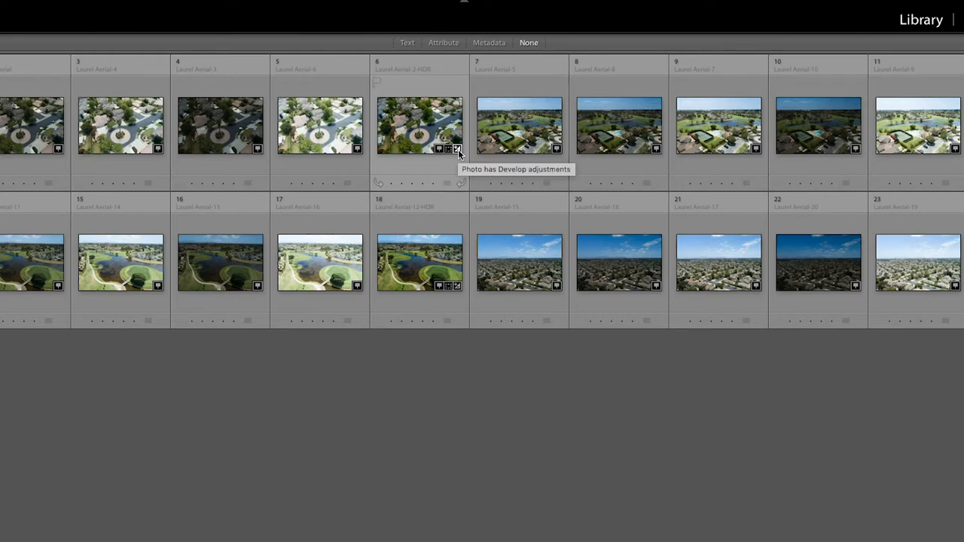
mouse_move(358, 149)
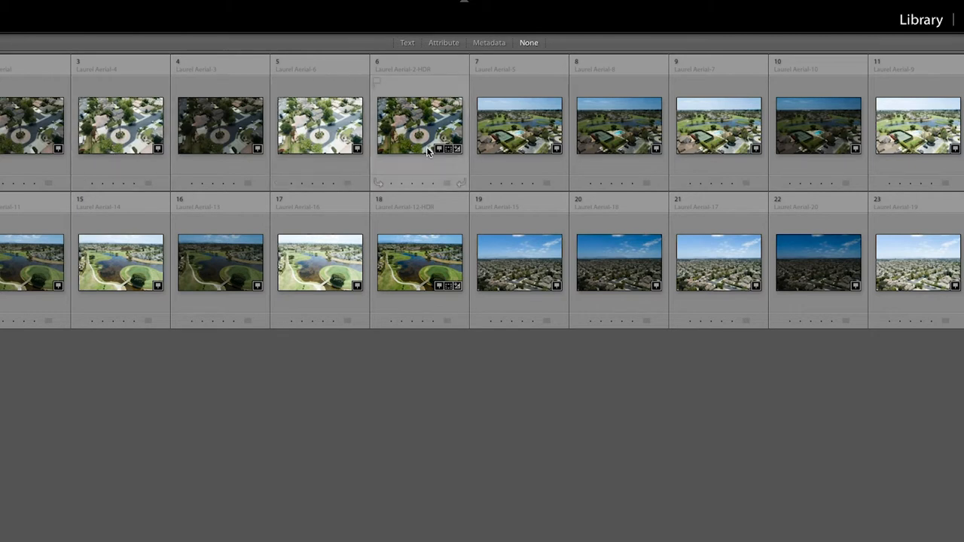
- Select the Laurel Aerial-2-HDR thumbnail for editing
left_click(420, 126)
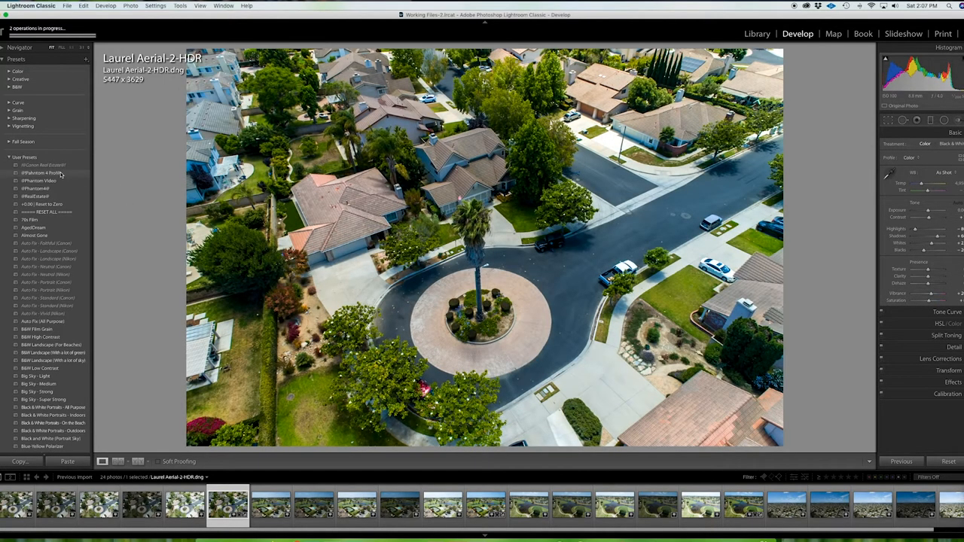
- Apply a Phantom 4 develop preset to the HDR and adjust its black levels
left_click(38, 172)
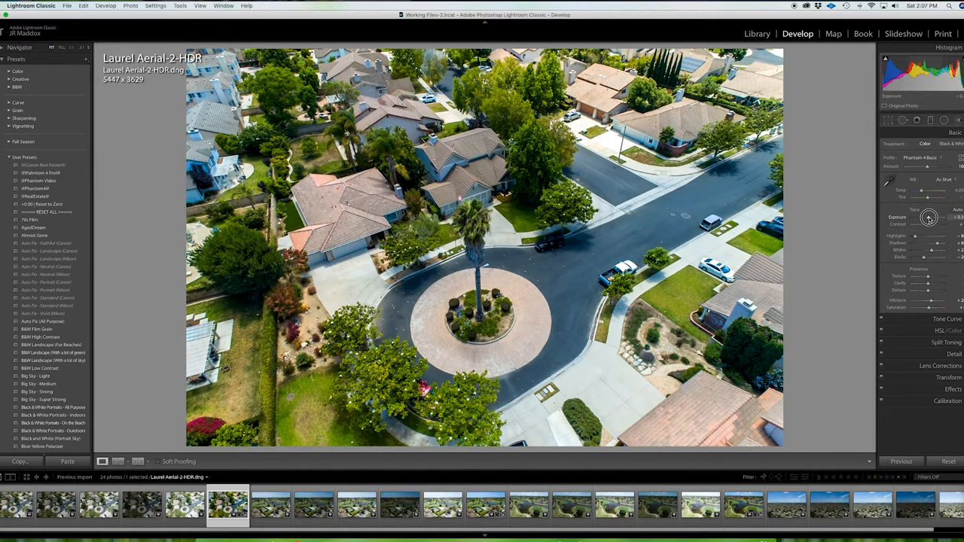
left_click_drag(929, 218, 925, 258)
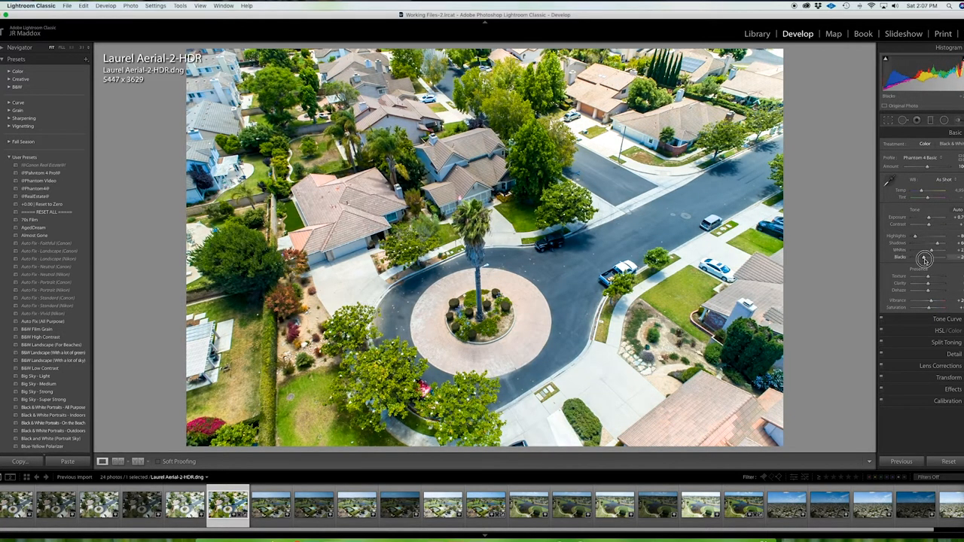